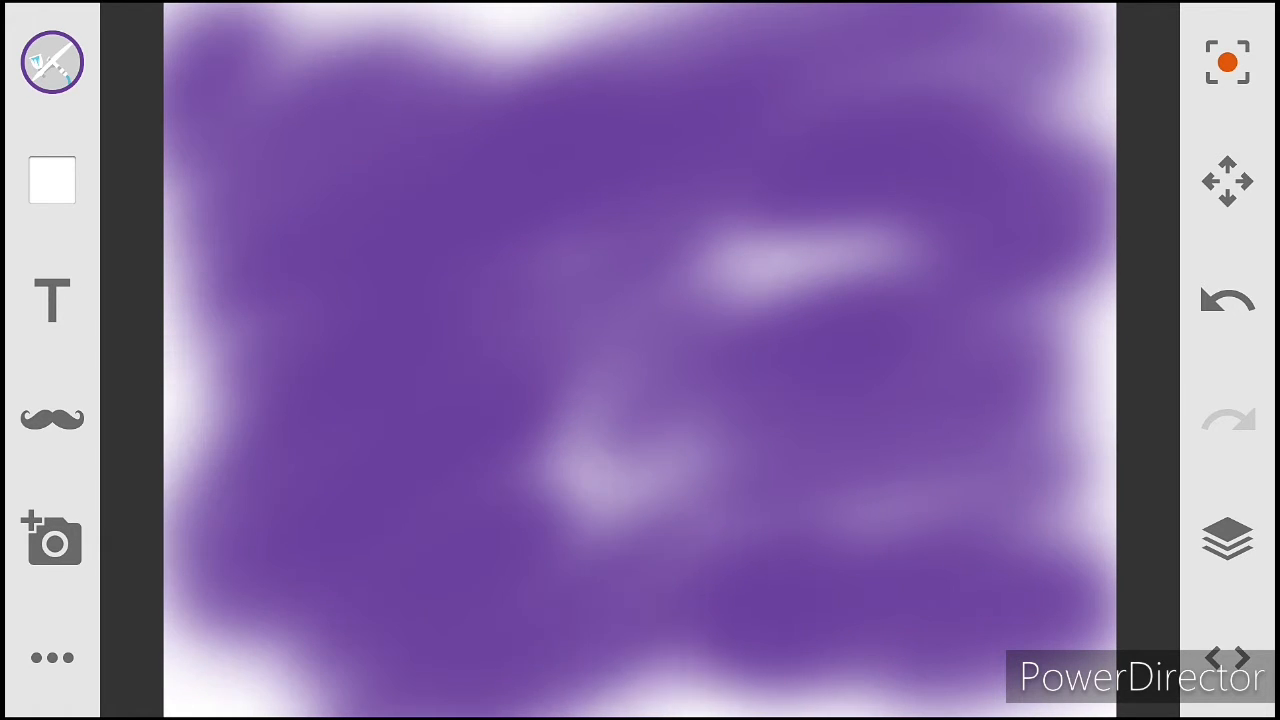
- Keep the Airbrush and pick blue from the colour puck swatches to spray over purple
click(51, 61)
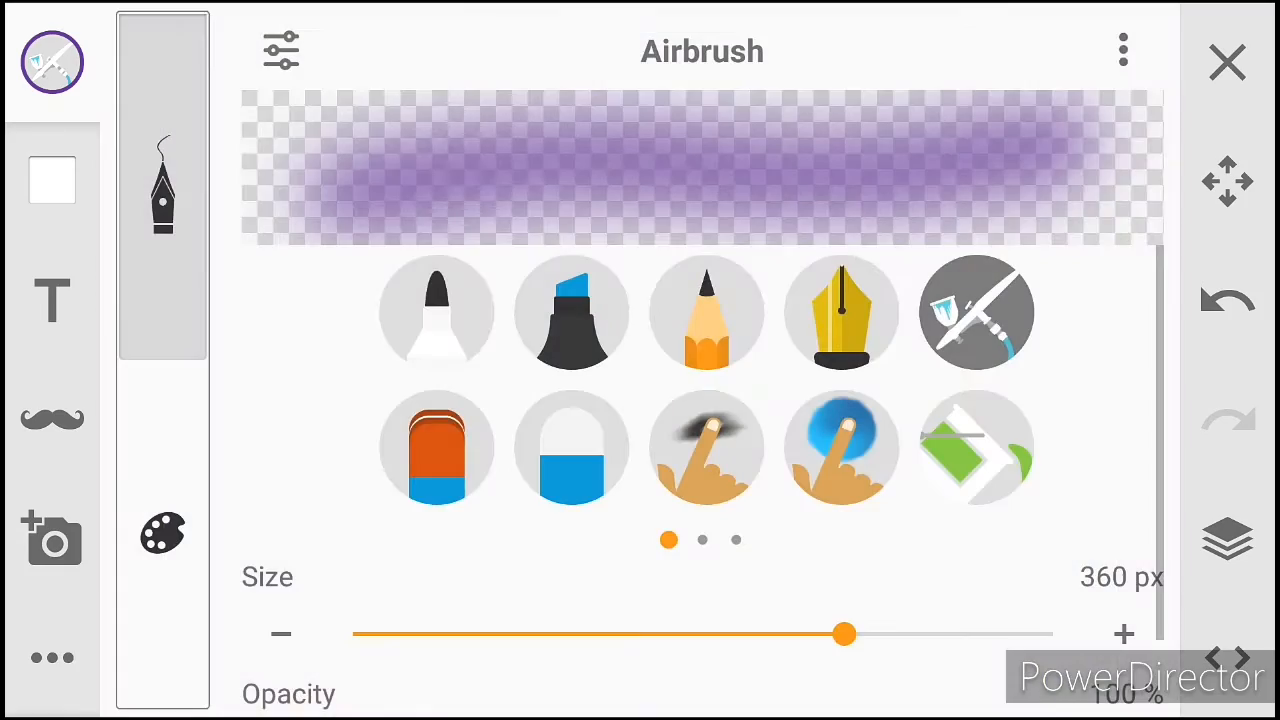
click(162, 533)
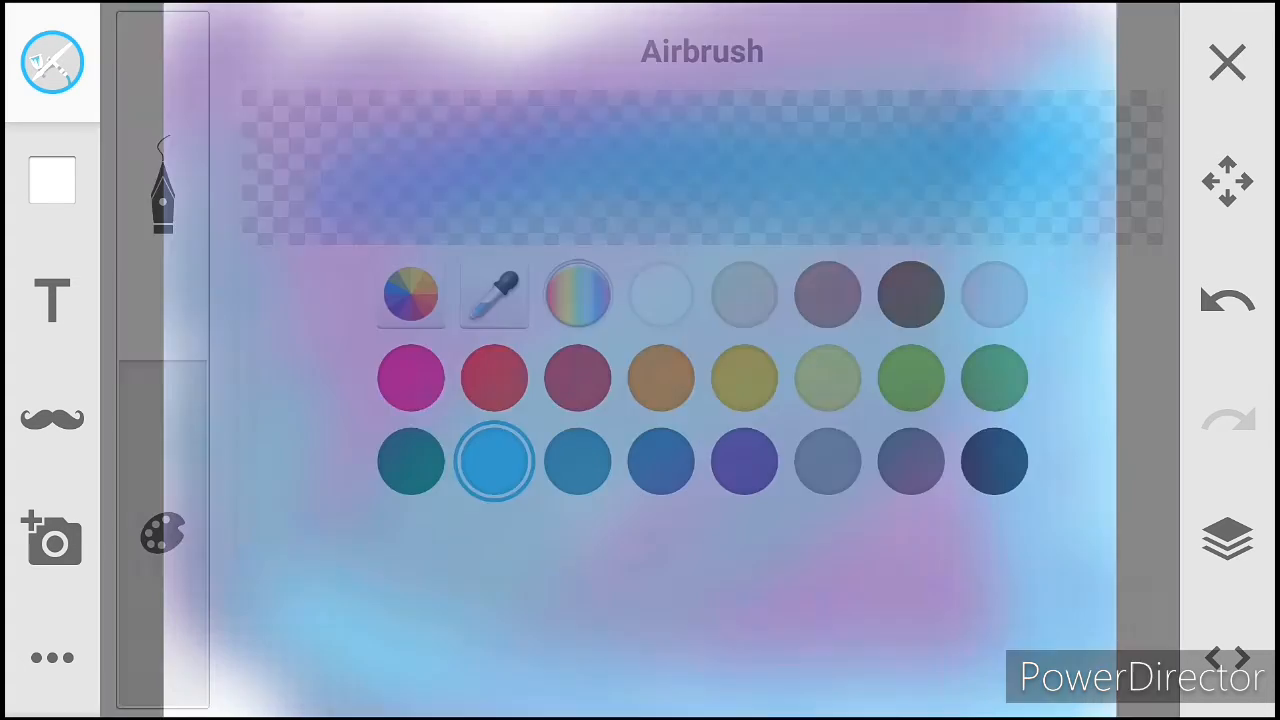
click(1227, 62)
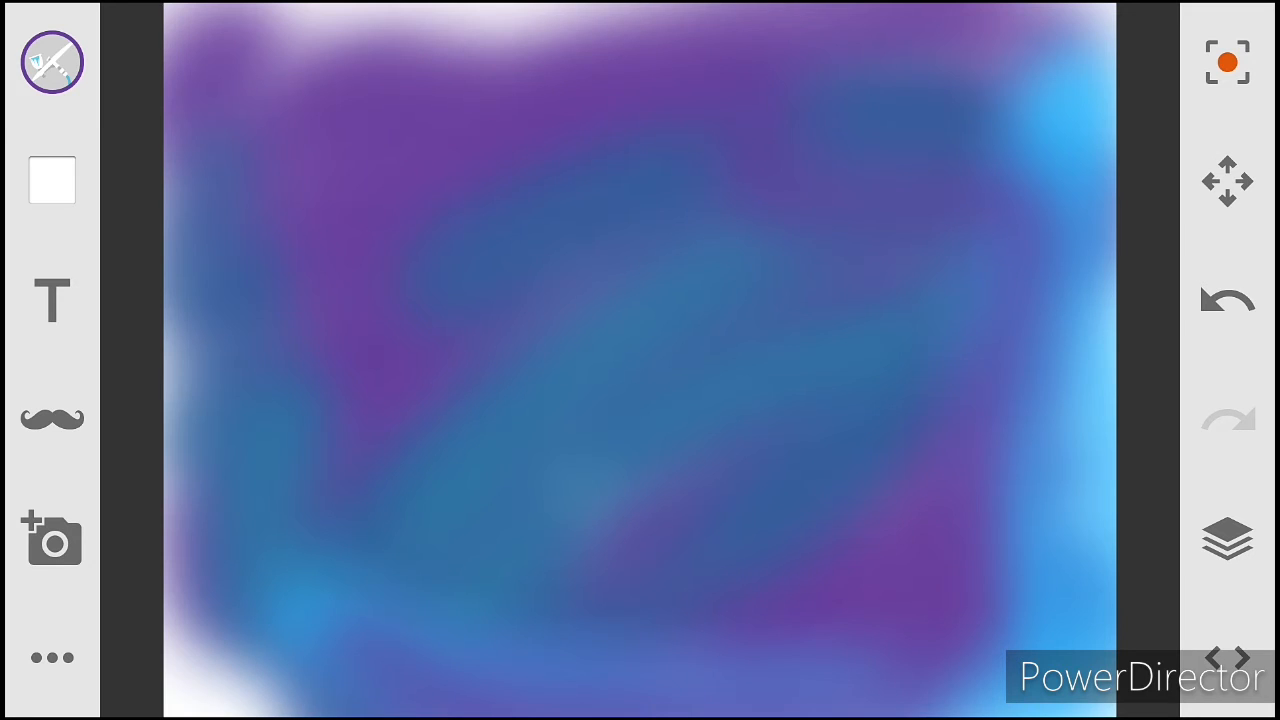
- With the Blender brush, smear the lower band, top centre, middle and right purple area together
click(51, 61)
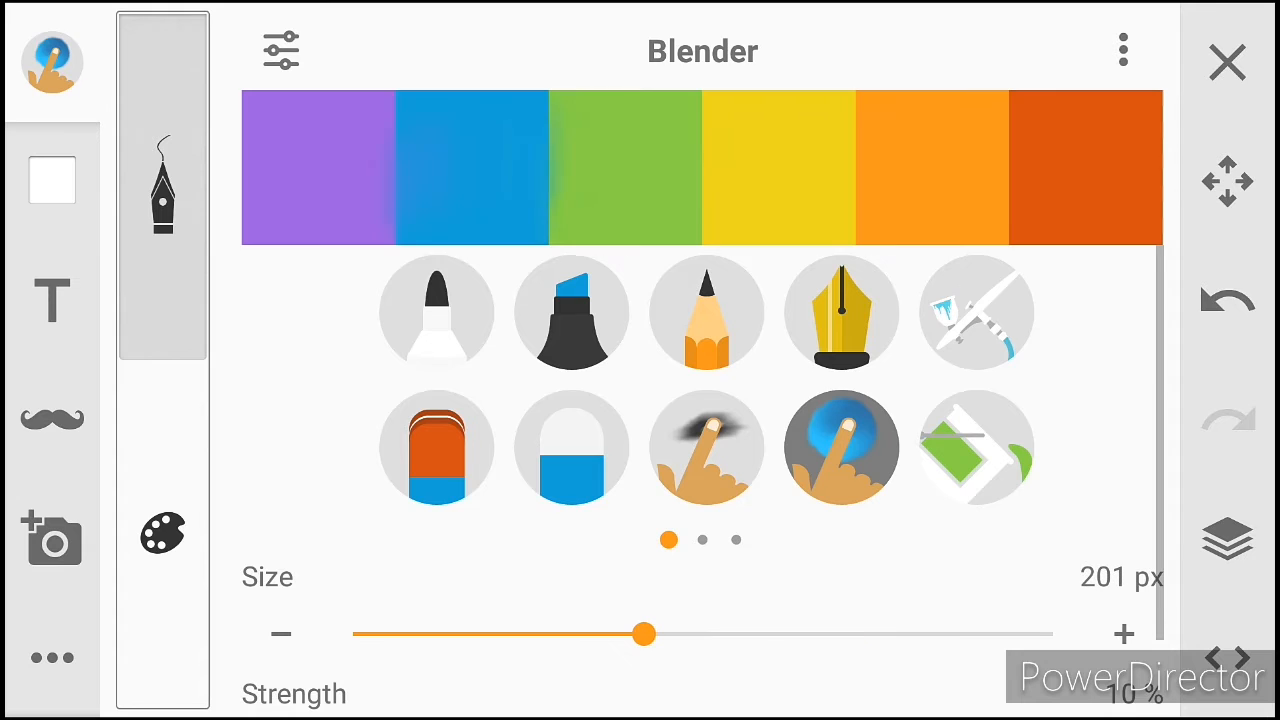
drag(642, 633, 872, 633)
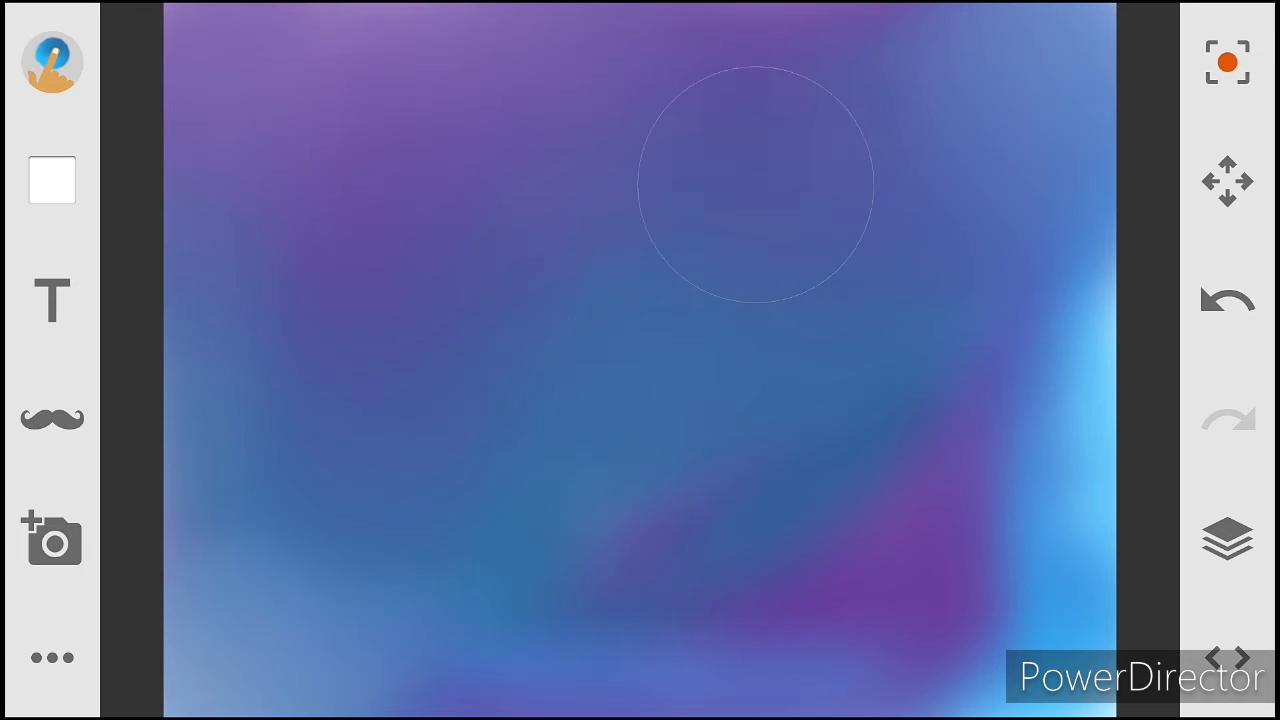
drag(755, 182, 590, 410)
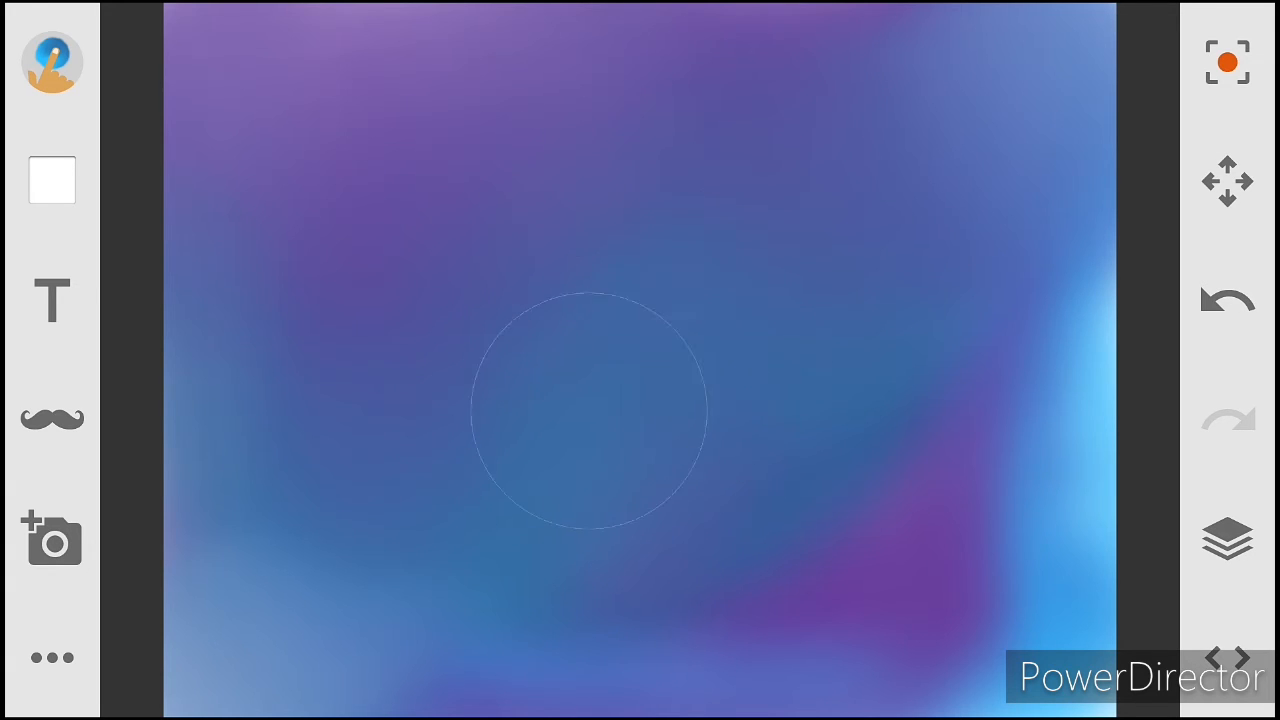
drag(590, 407, 705, 302)
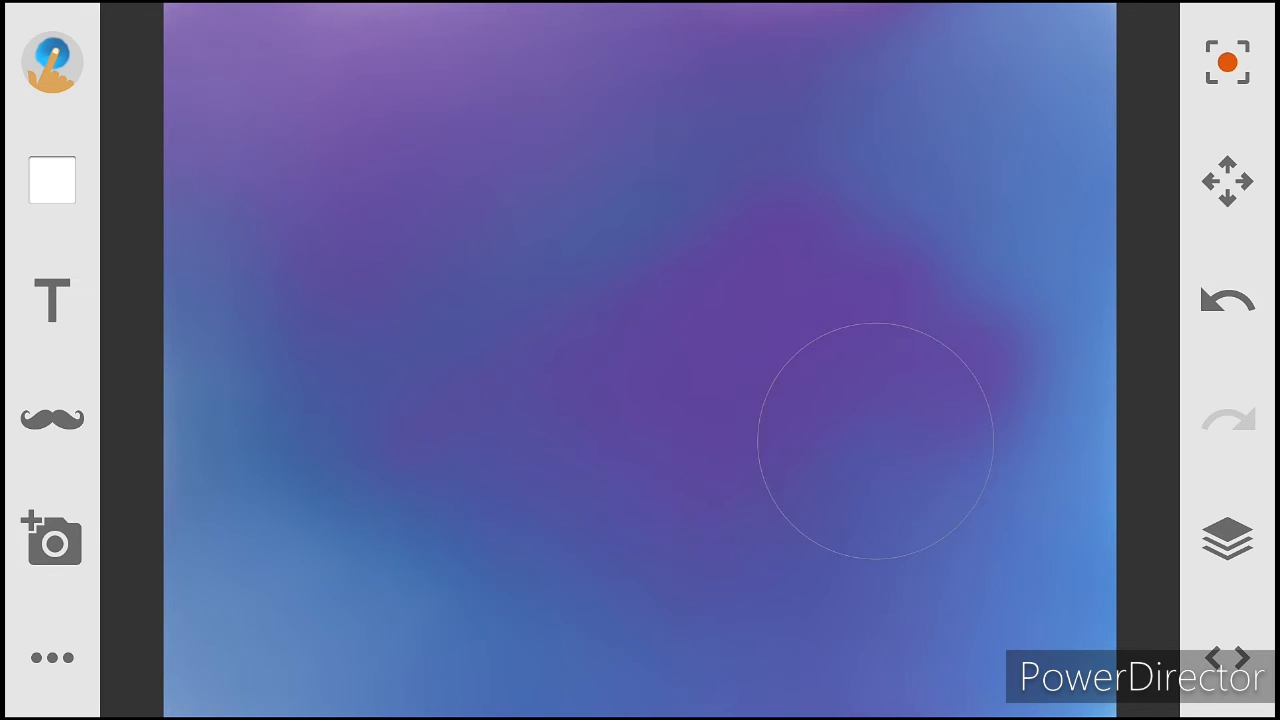
drag(876, 442, 828, 227)
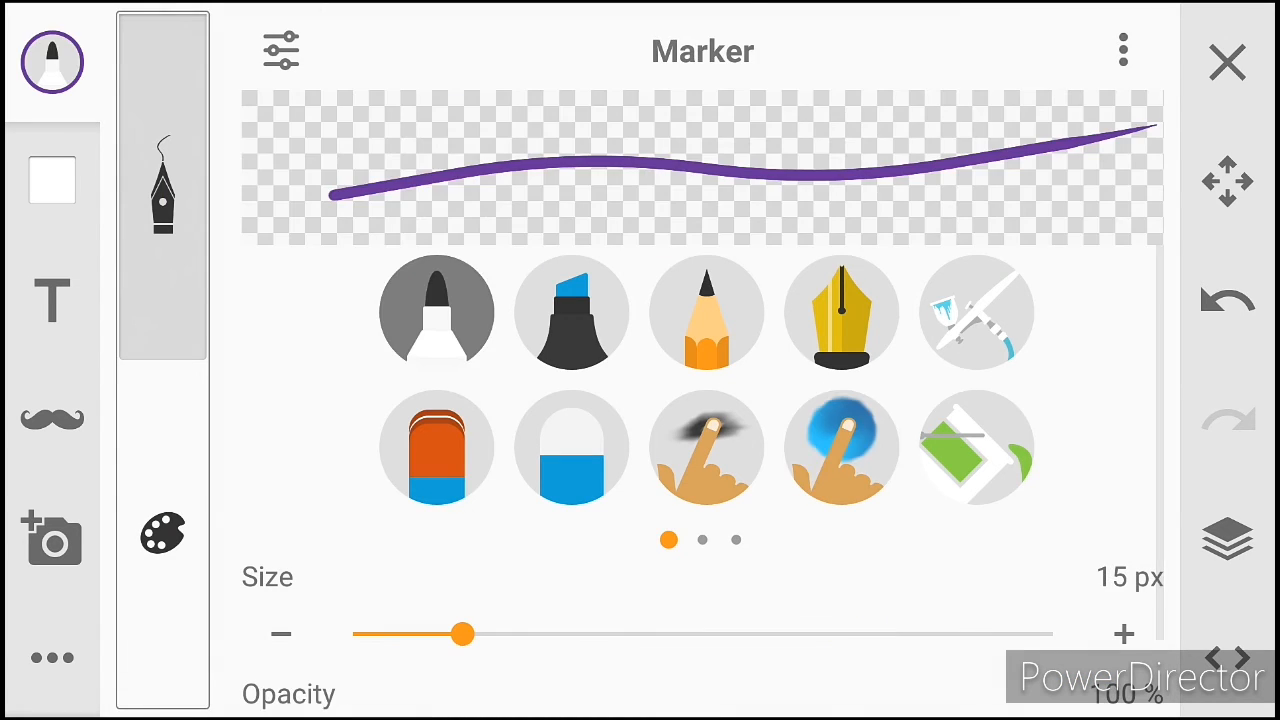
- Select the Fountain pen thinned to 7 px and bring up the More tools menu for symmetry
click(841, 312)
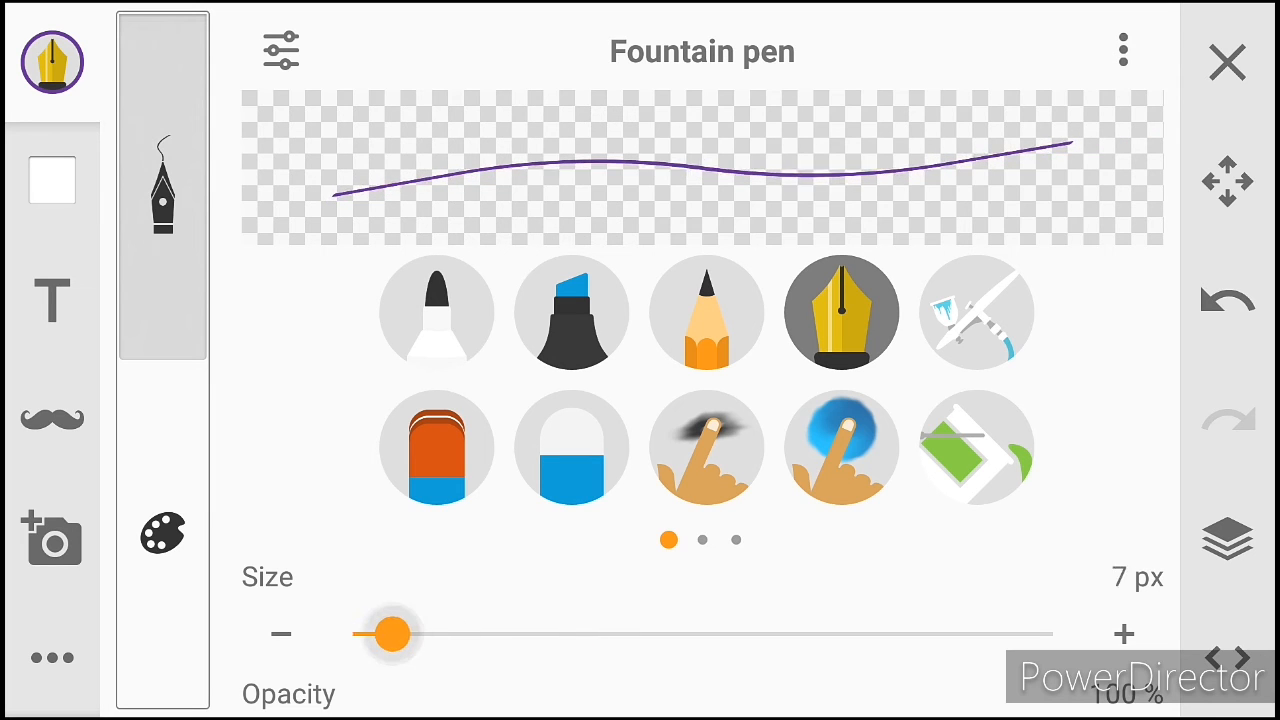
drag(390, 634, 352, 634)
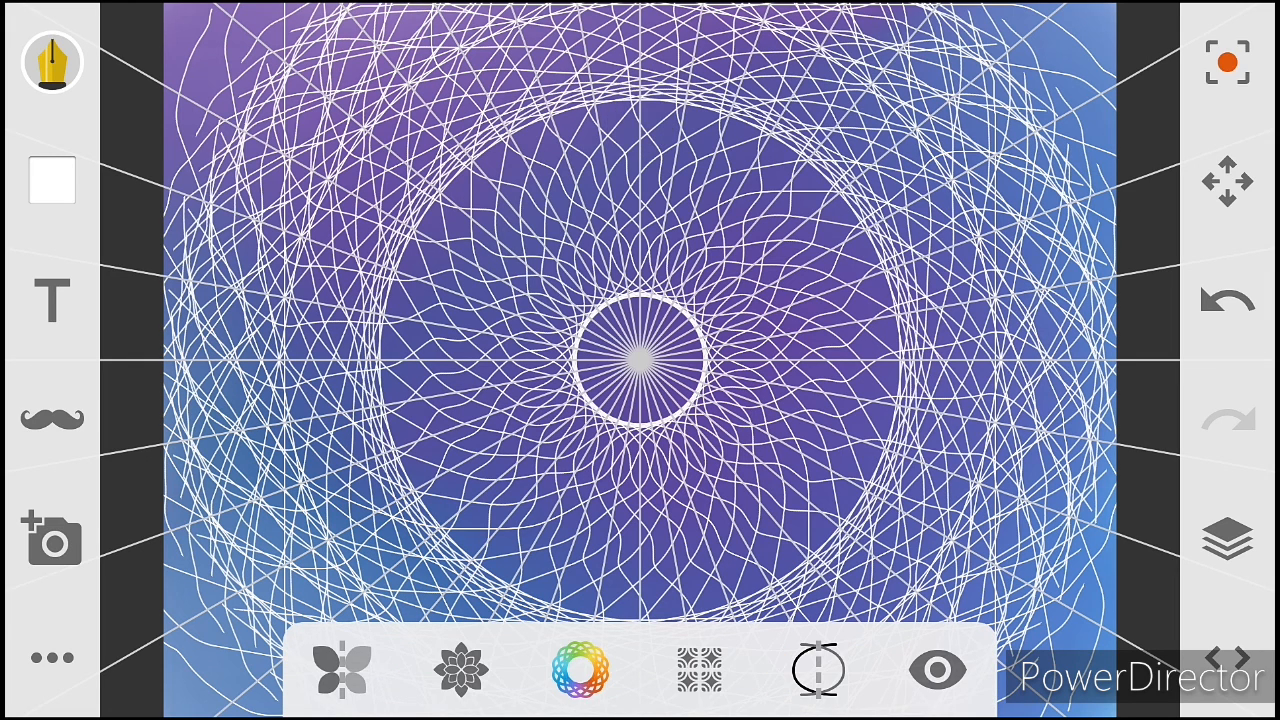
click(52, 658)
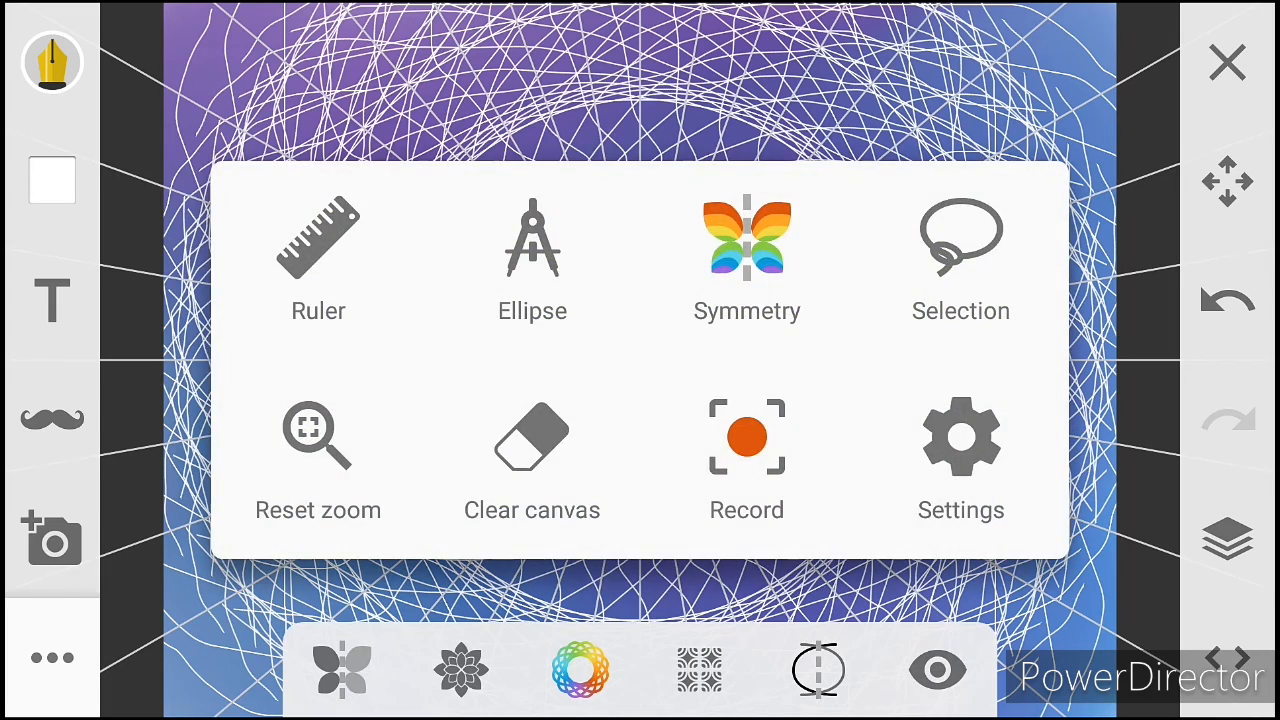